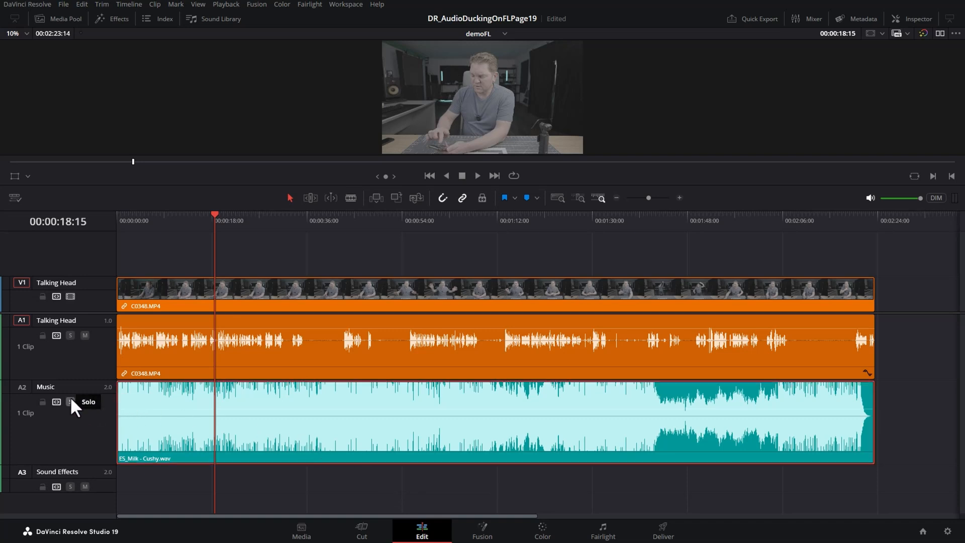
Move to the Fairlight page and show the track mixer for Talking Head, Music and Sound Effects
click(69, 401)
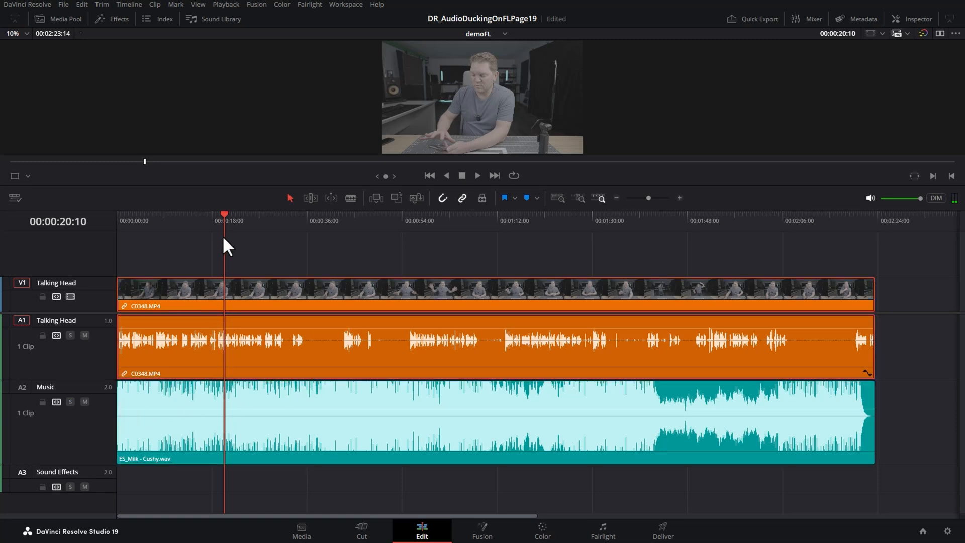
mouse_move(913, 77)
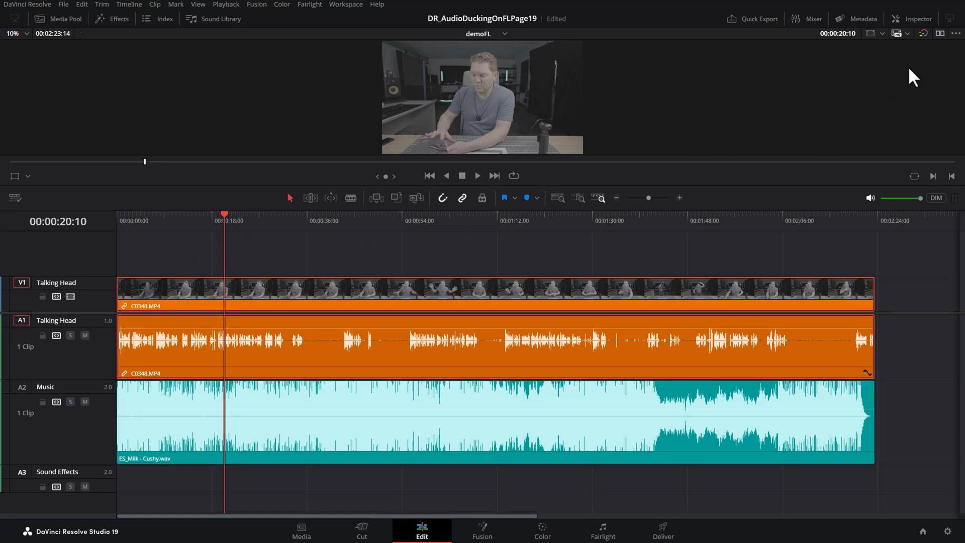
click(917, 18)
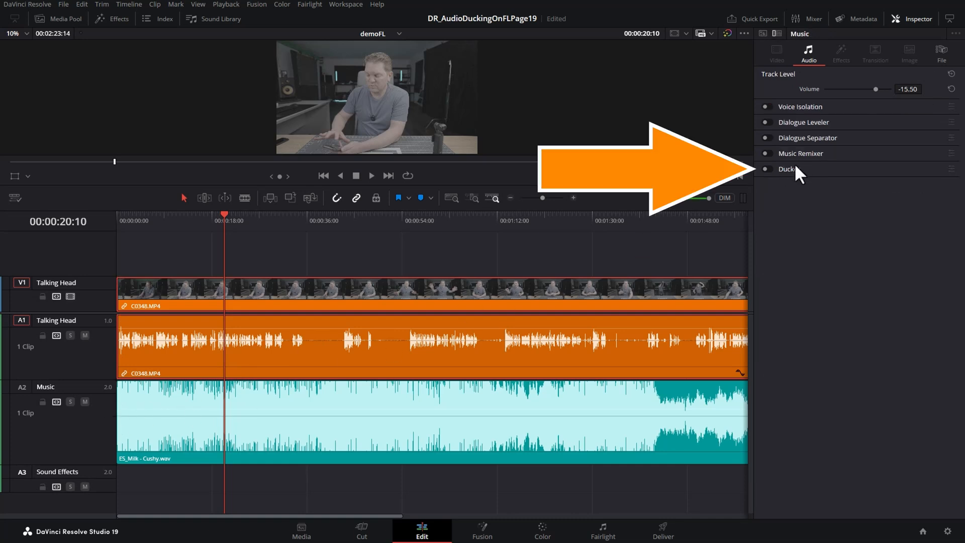
click(912, 19)
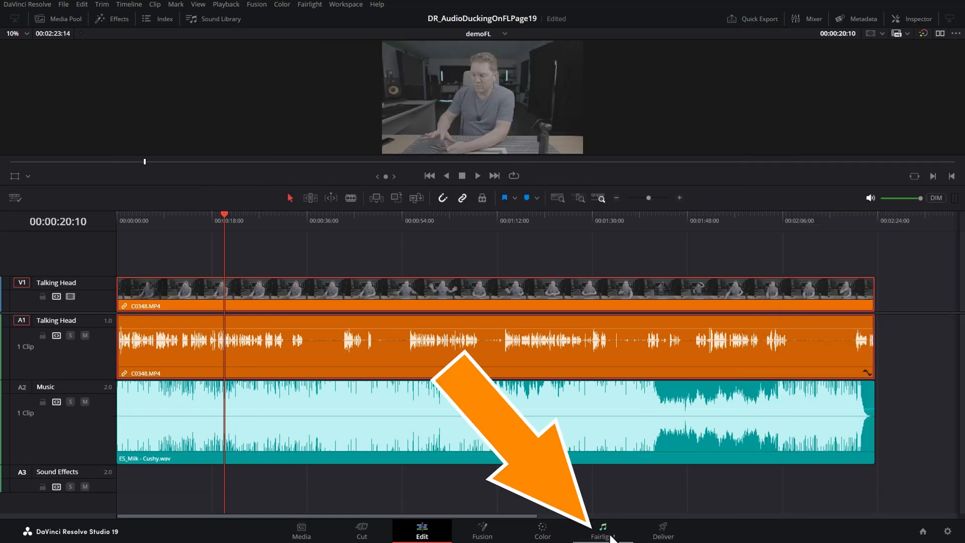
click(601, 531)
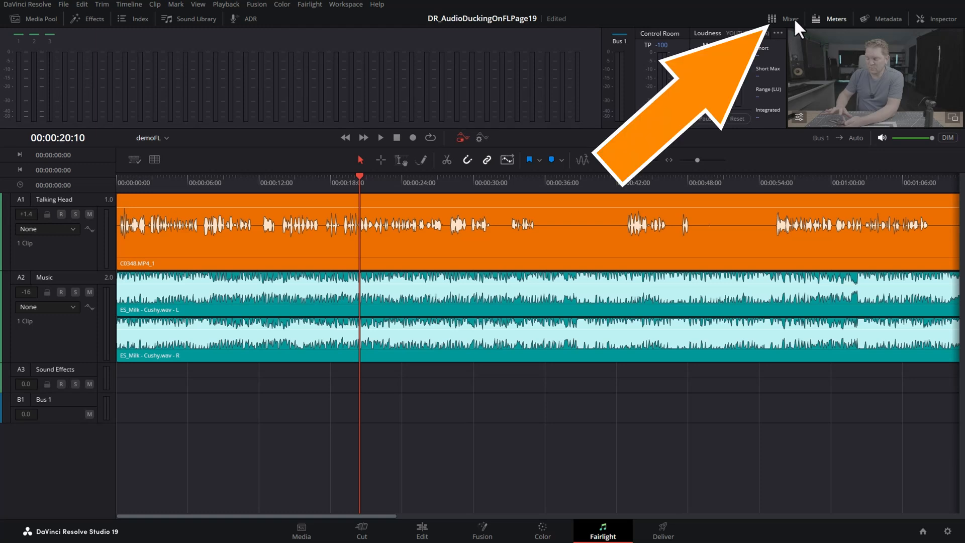
click(789, 18)
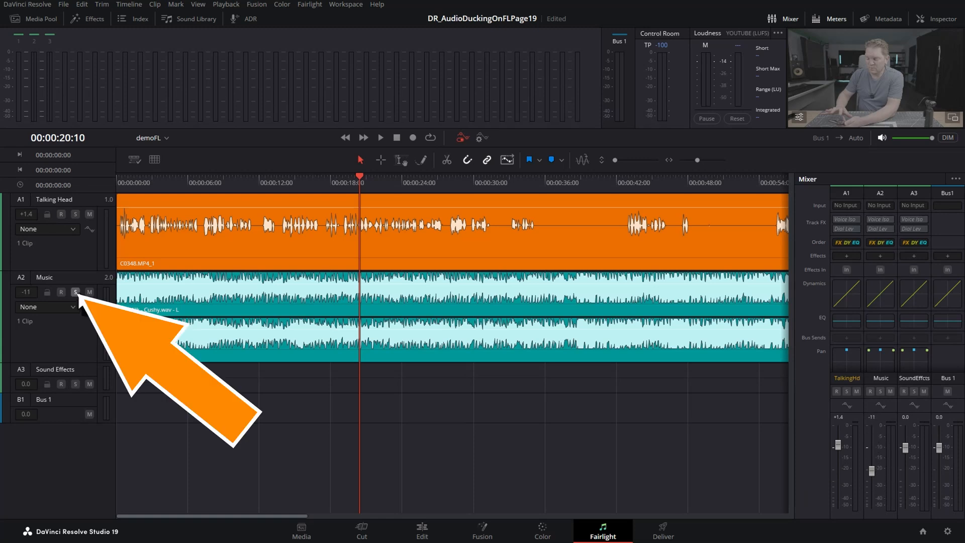
Solo the Music track, audition it and return the playhead near the start
click(75, 291)
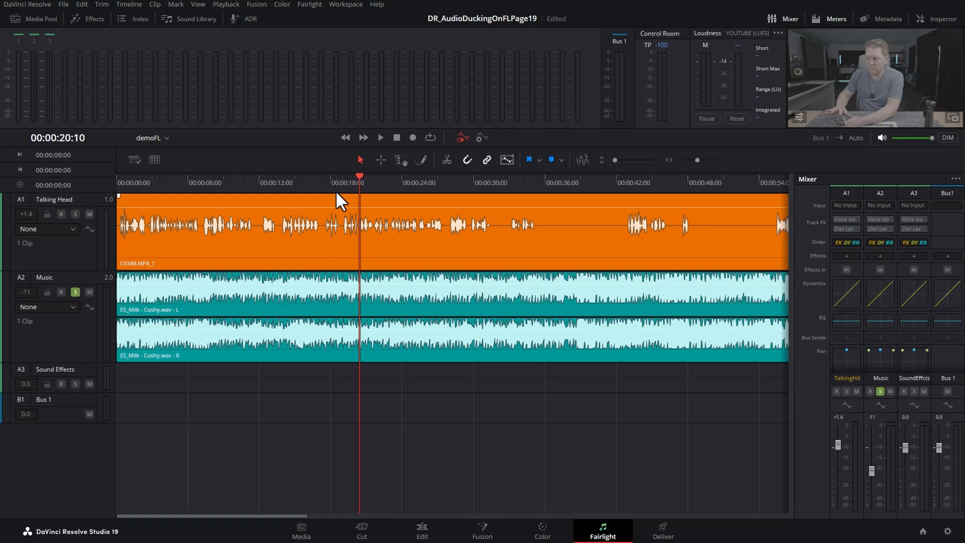
click(380, 138)
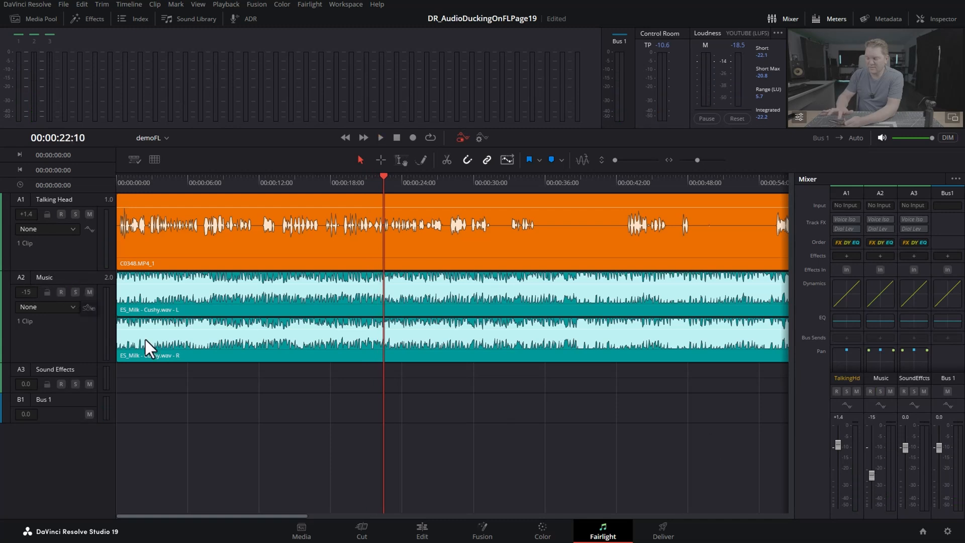
click(154, 182)
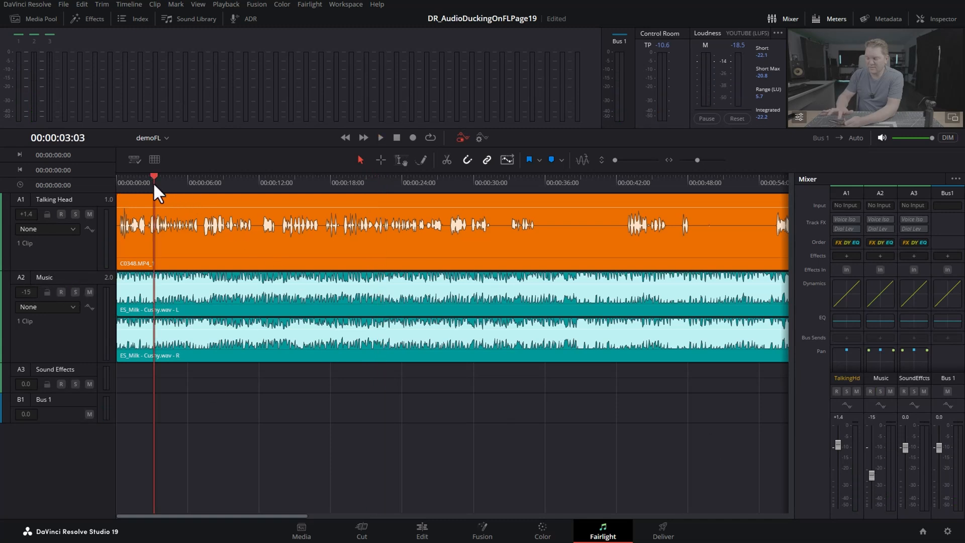
Place the playhead about four seconds into the timeline
click(380, 138)
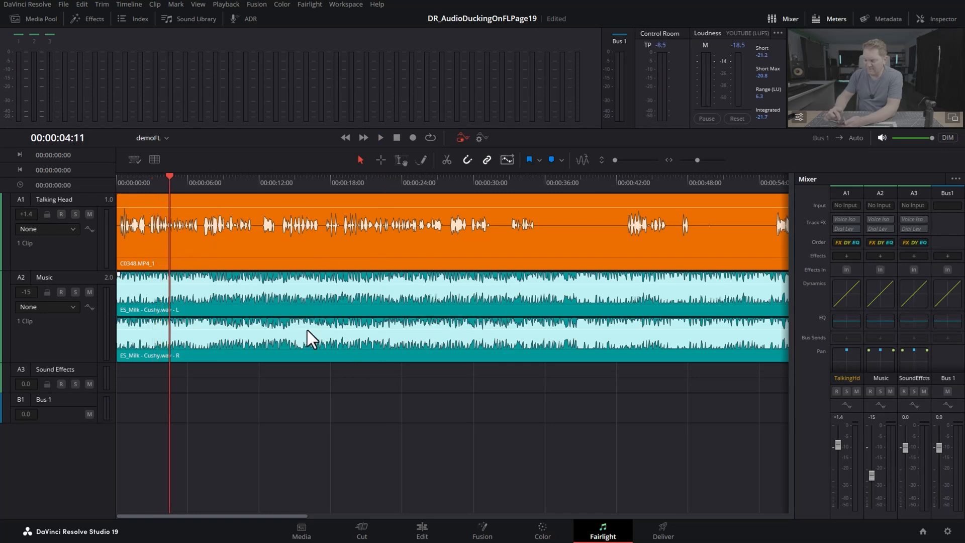
mouse_move(846, 307)
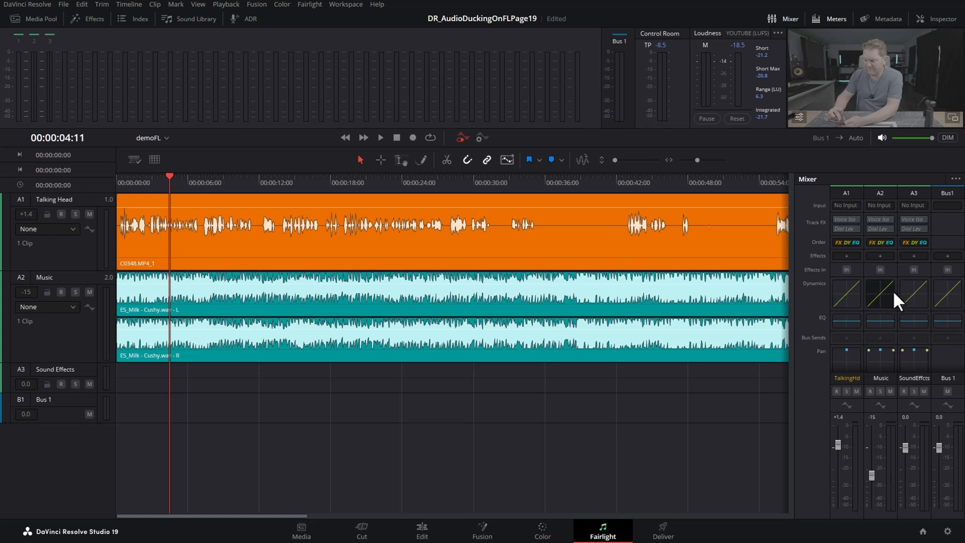
mouse_move(884, 313)
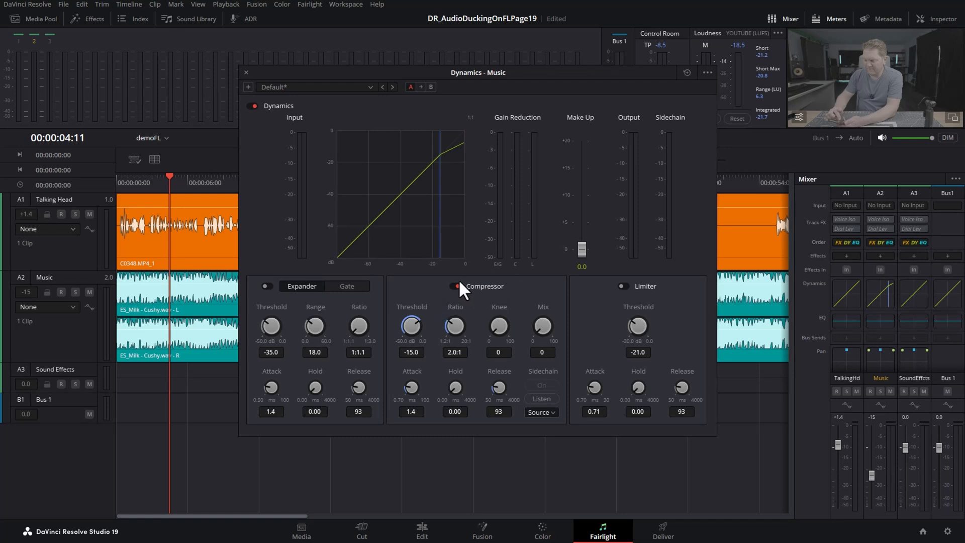
Enable the compressor in the Music track's Dynamics window
click(453, 287)
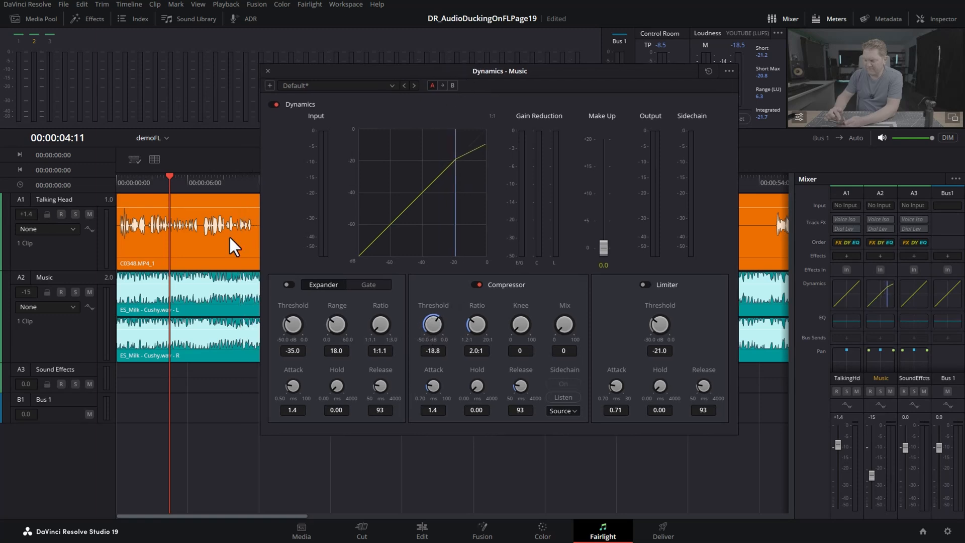
mouse_move(221, 308)
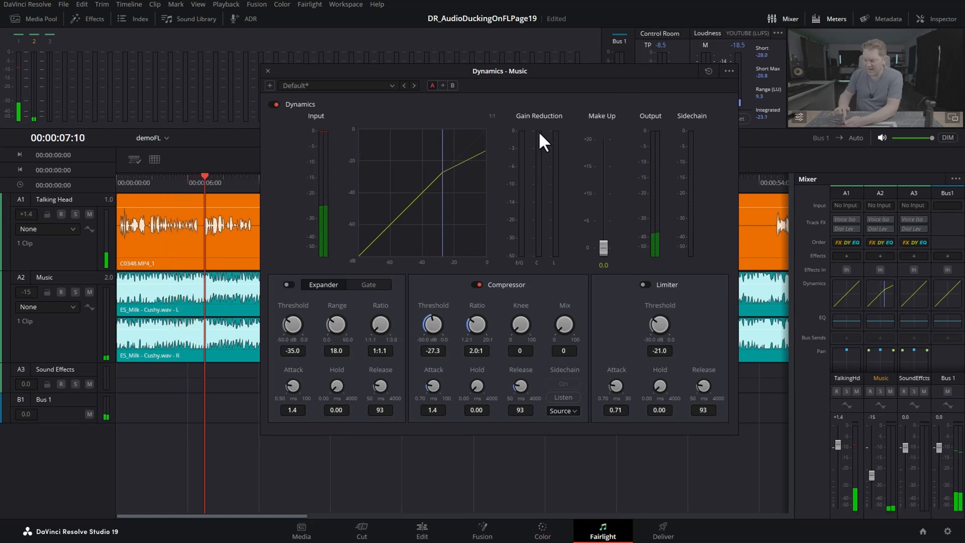
mouse_move(537, 192)
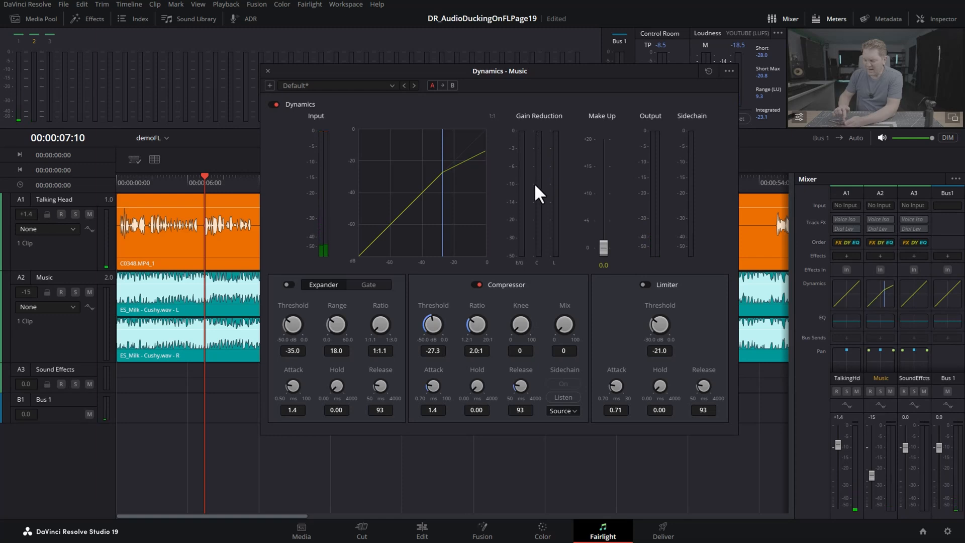
mouse_move(542, 206)
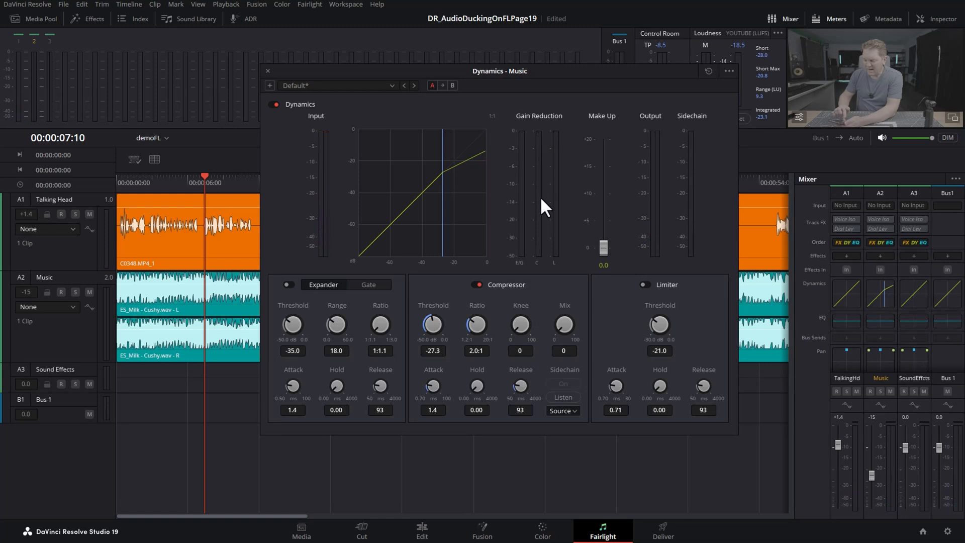
mouse_move(506, 183)
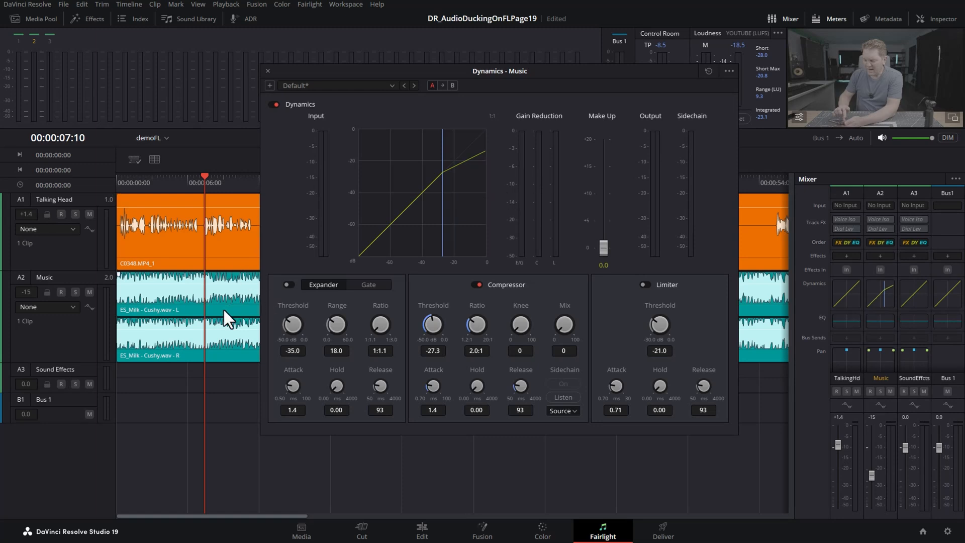
mouse_move(443, 185)
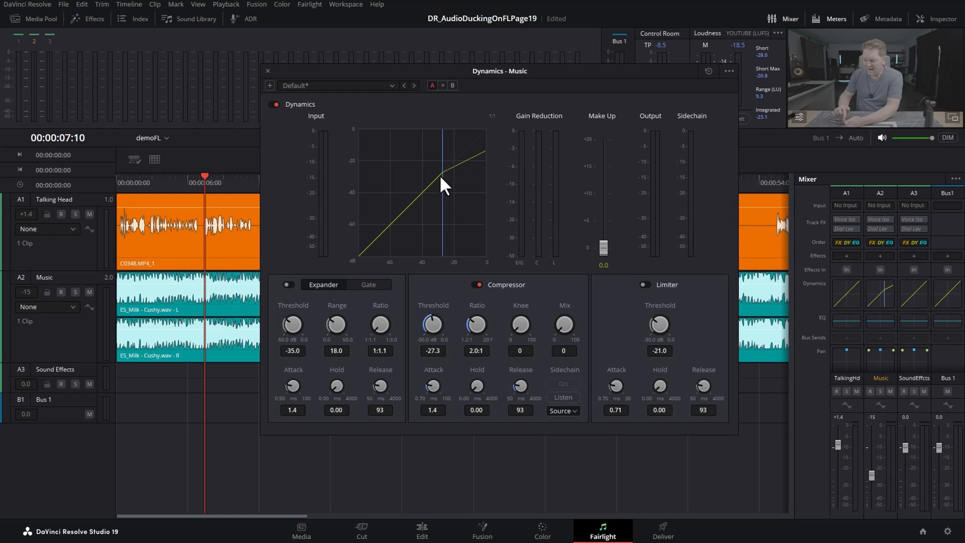
mouse_move(228, 235)
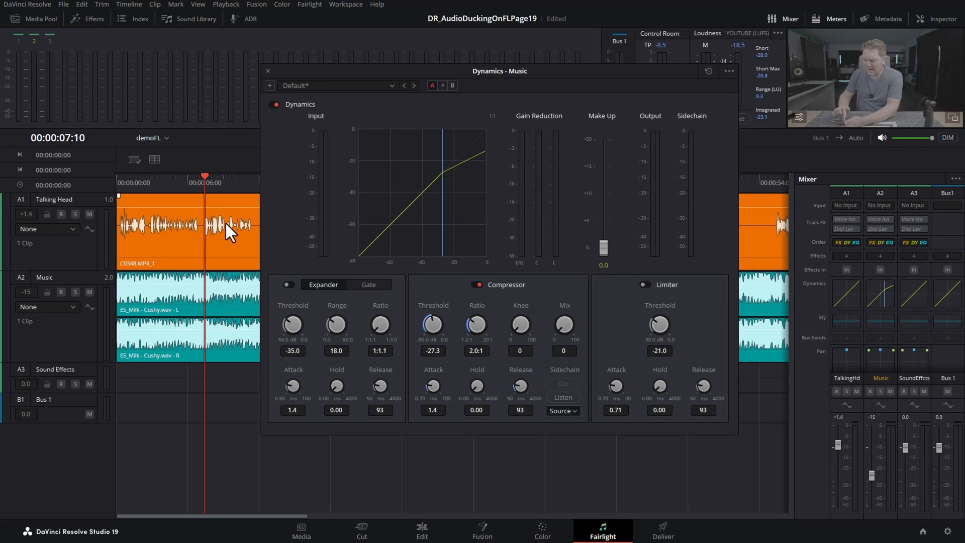
mouse_move(437, 243)
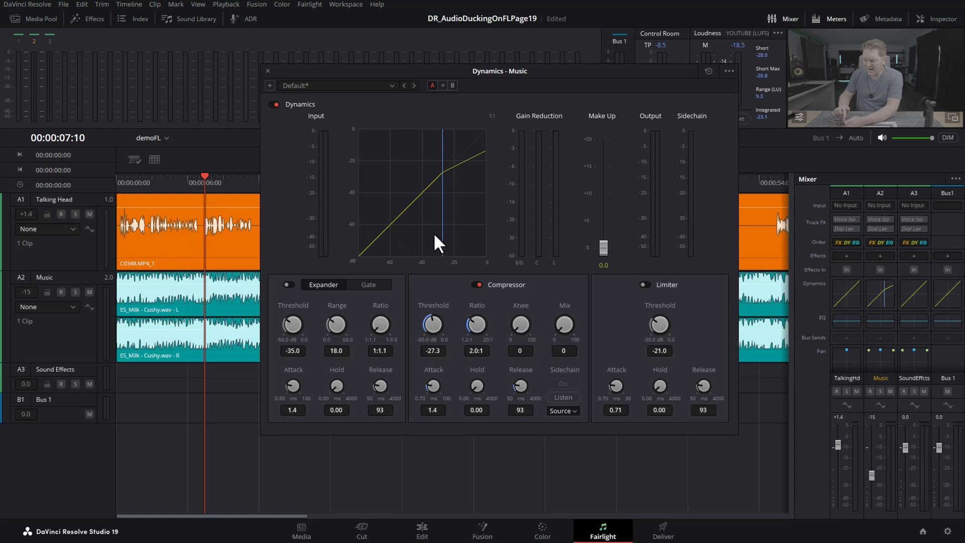
mouse_move(606, 335)
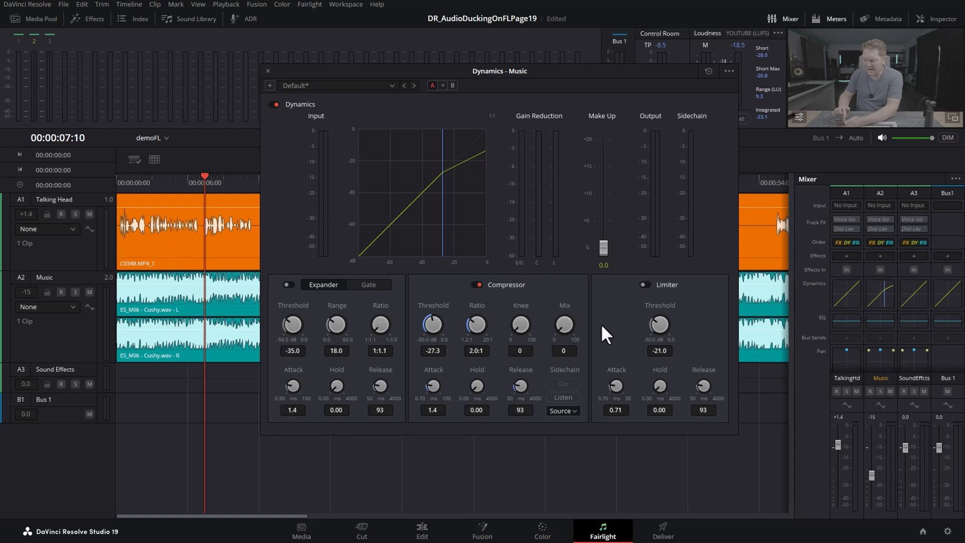
mouse_move(590, 420)
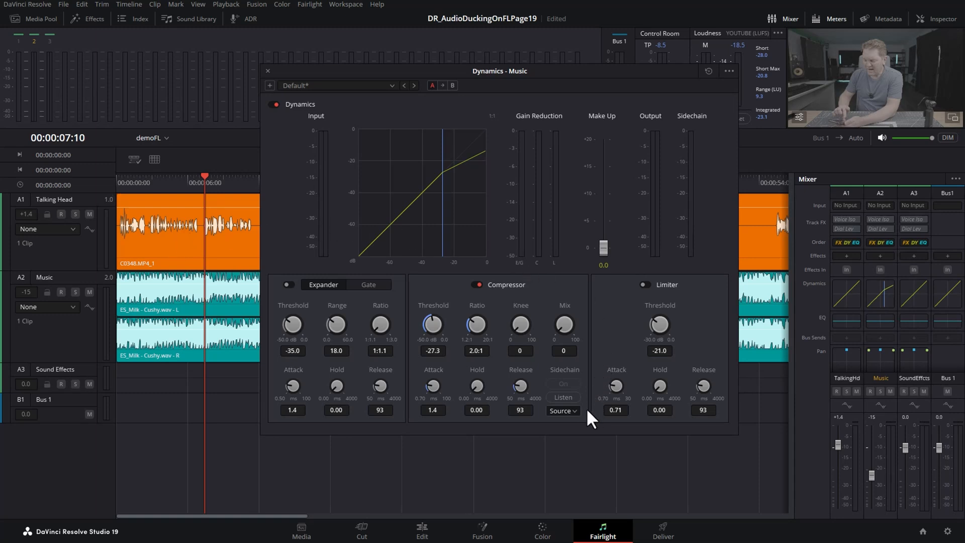
Key the Music compressor's sidechain from Talking Head and play back to hear the ducking
click(560, 410)
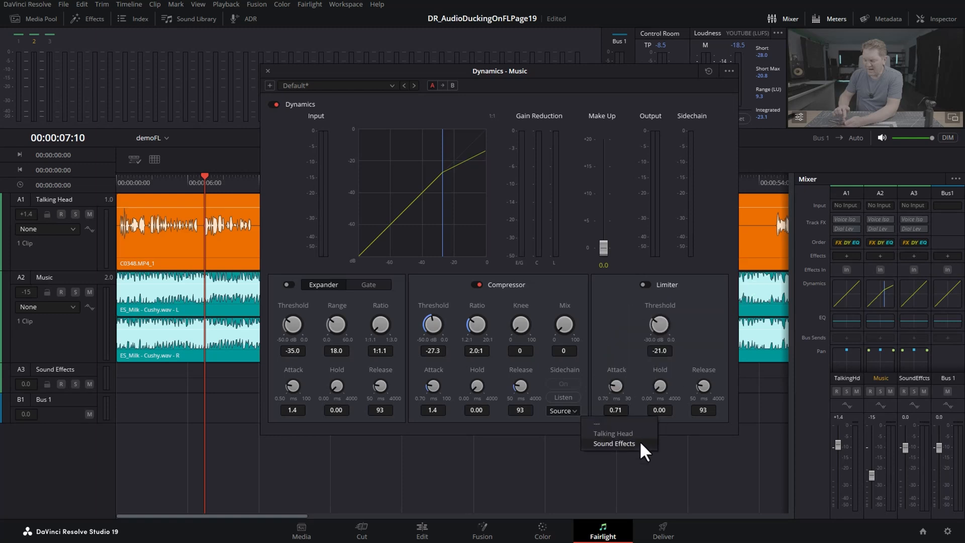
mouse_move(611, 433)
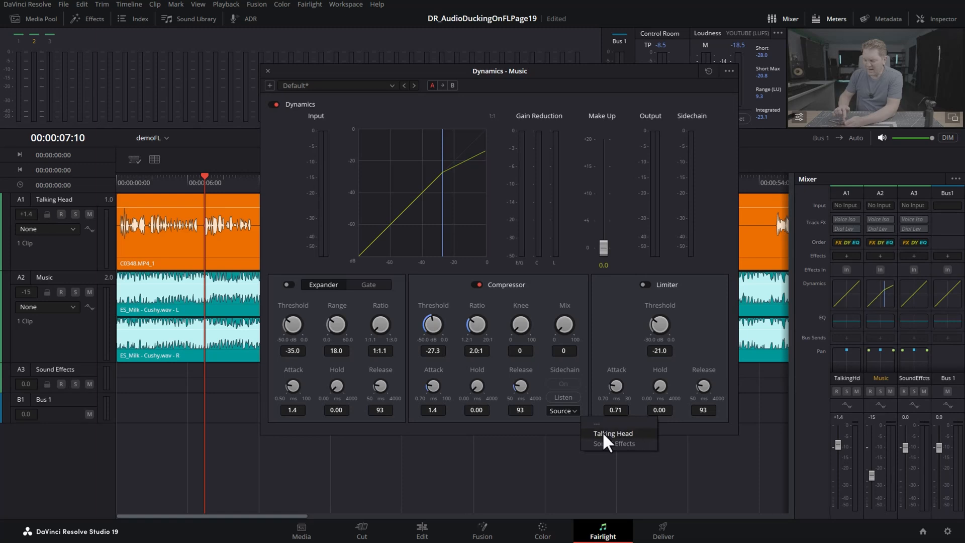
mouse_move(646, 441)
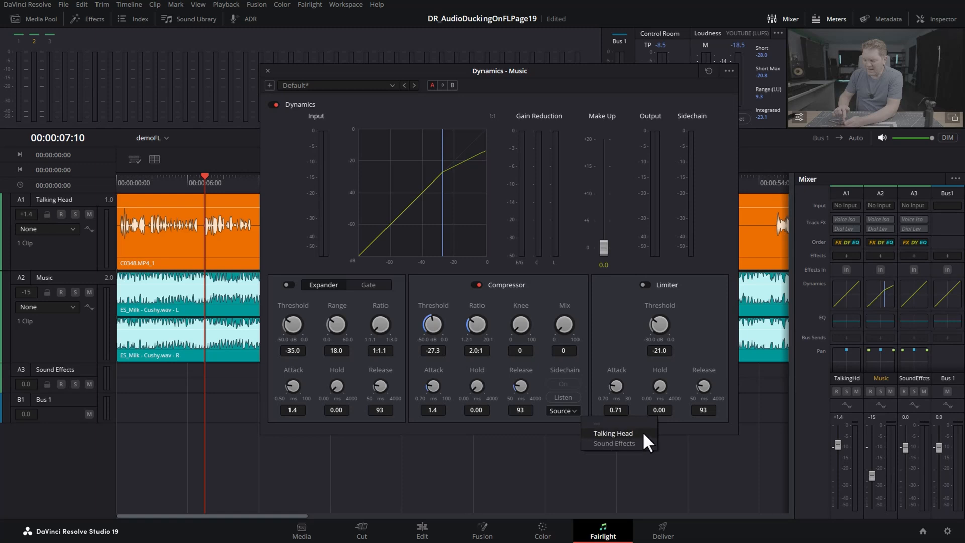
click(612, 432)
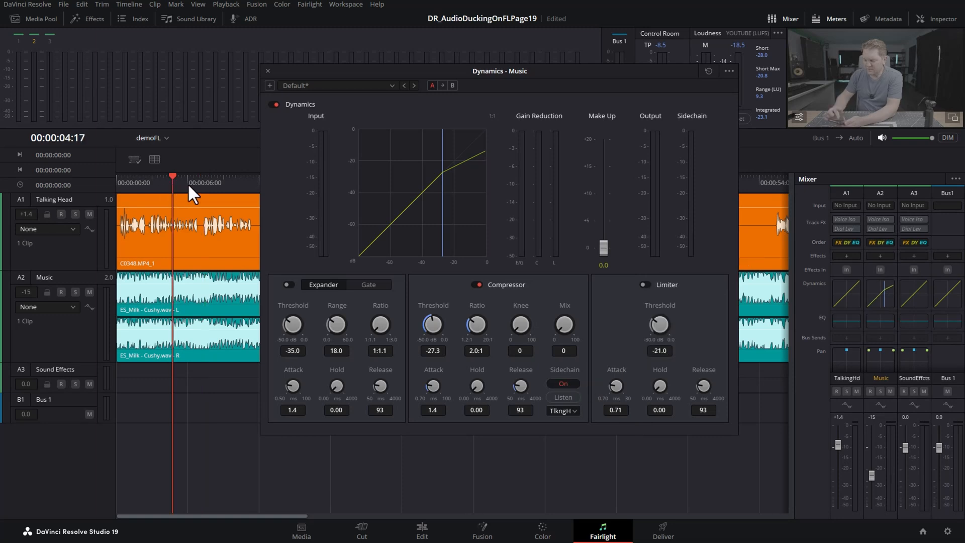
key(space)
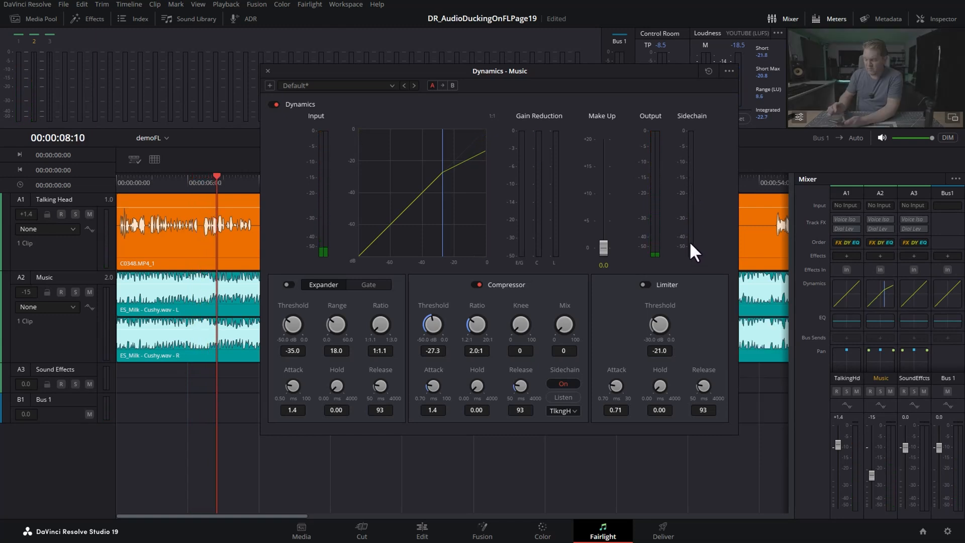
mouse_move(694, 172)
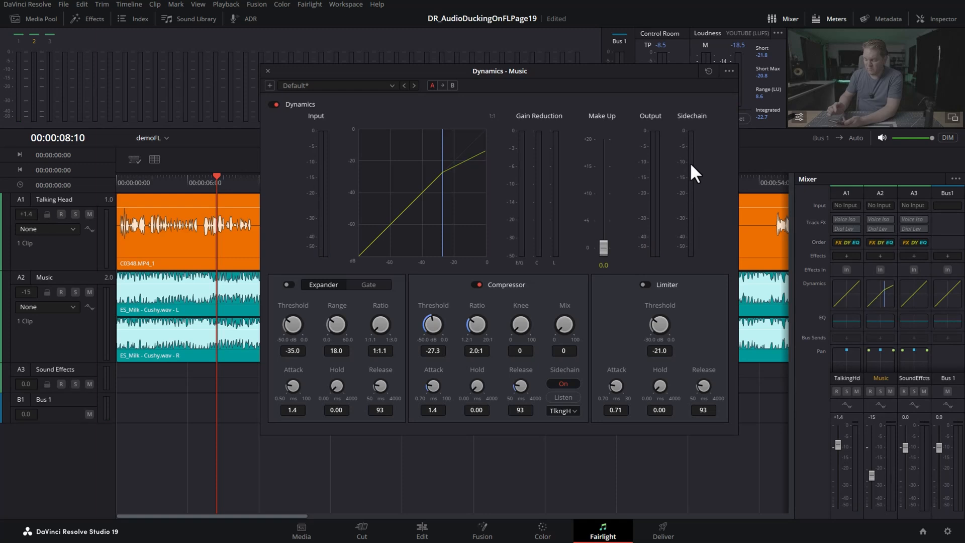
mouse_move(695, 190)
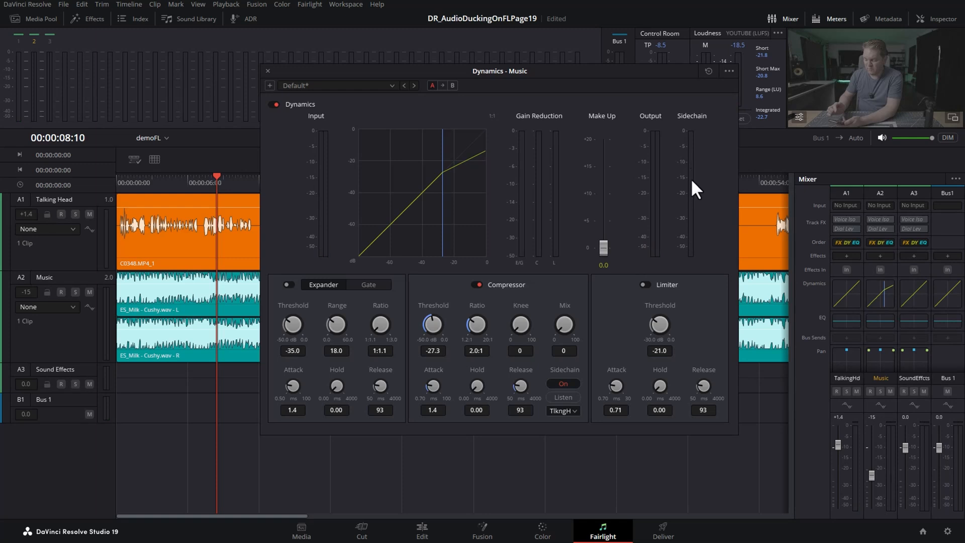
click(561, 410)
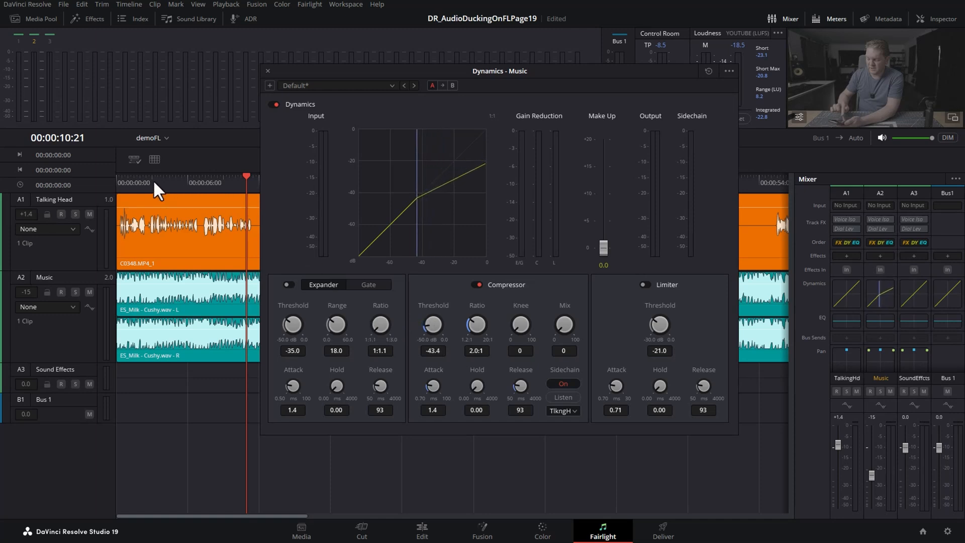
Play from near the clip start while lowering the threshold toward -45.6 dB
click(140, 182)
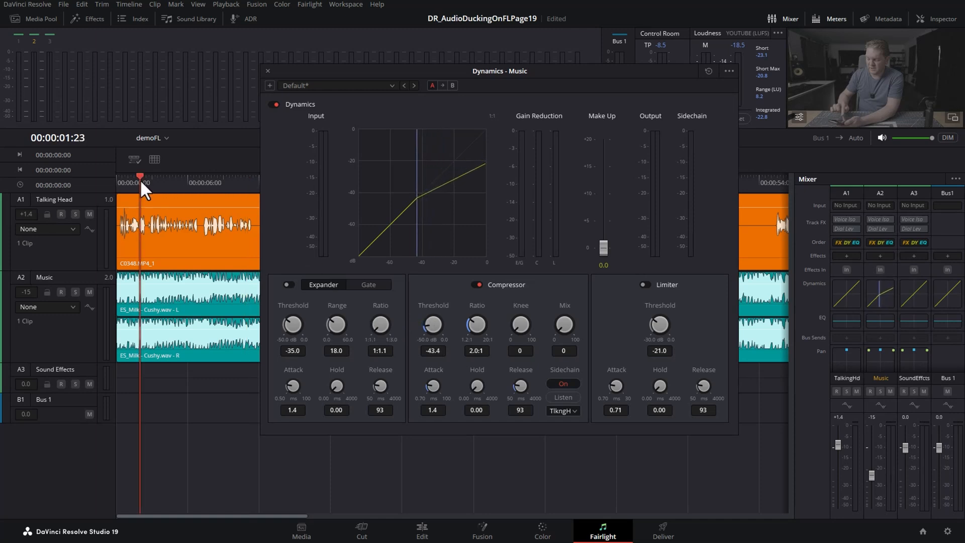
key(space)
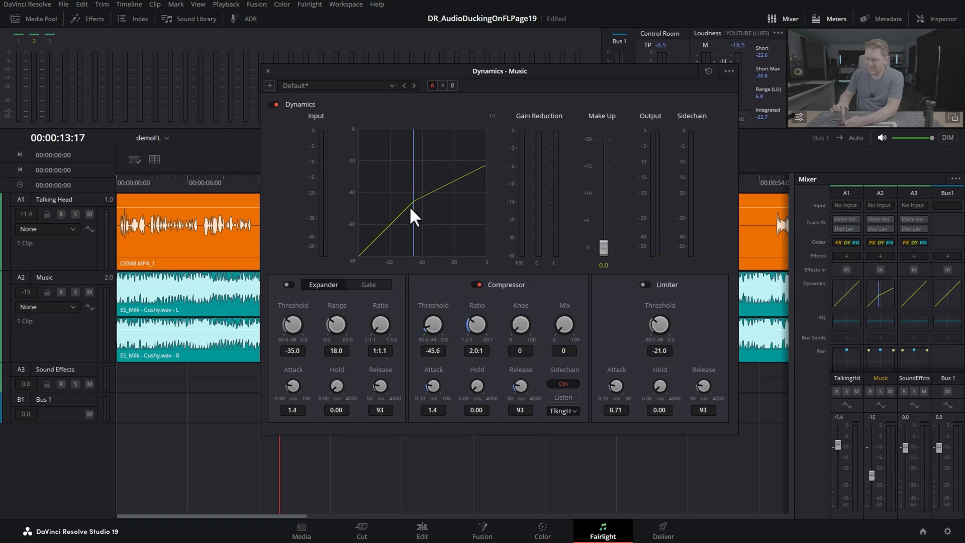
mouse_move(423, 218)
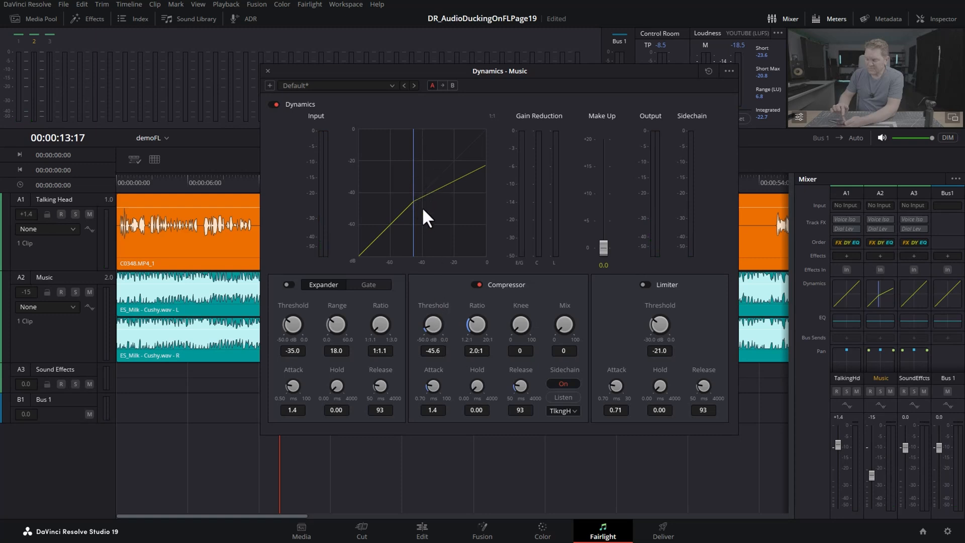
mouse_move(420, 190)
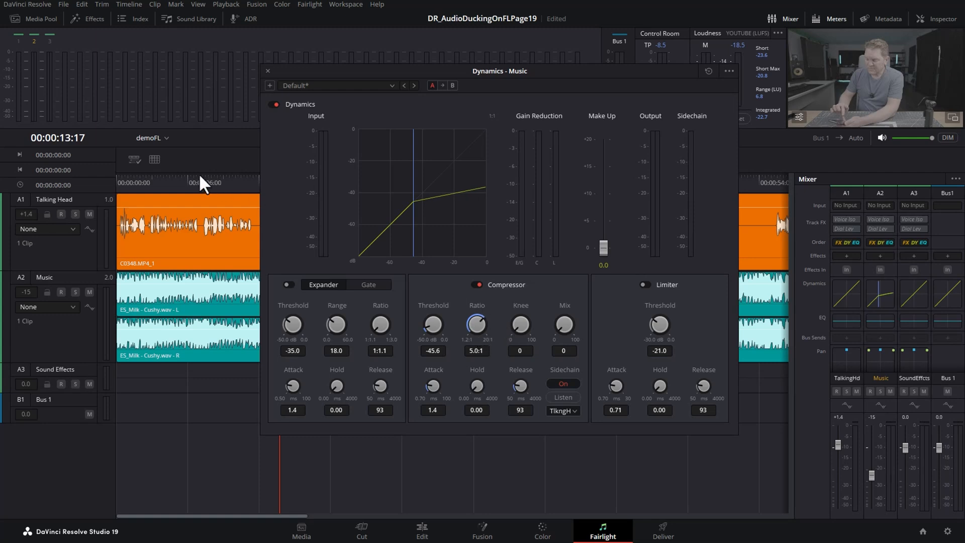
Play back to audition the compressor ratio raised to 5:1
key(space)
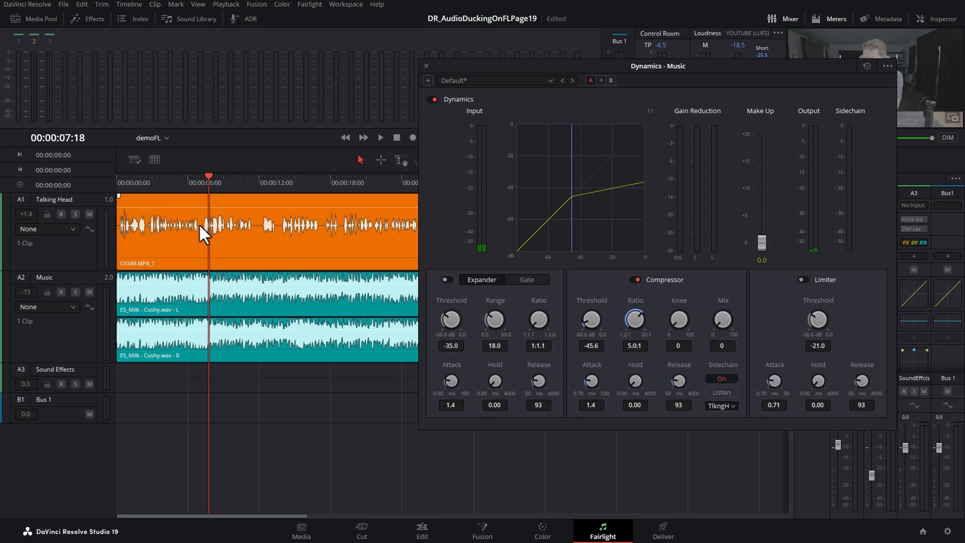
mouse_move(206, 203)
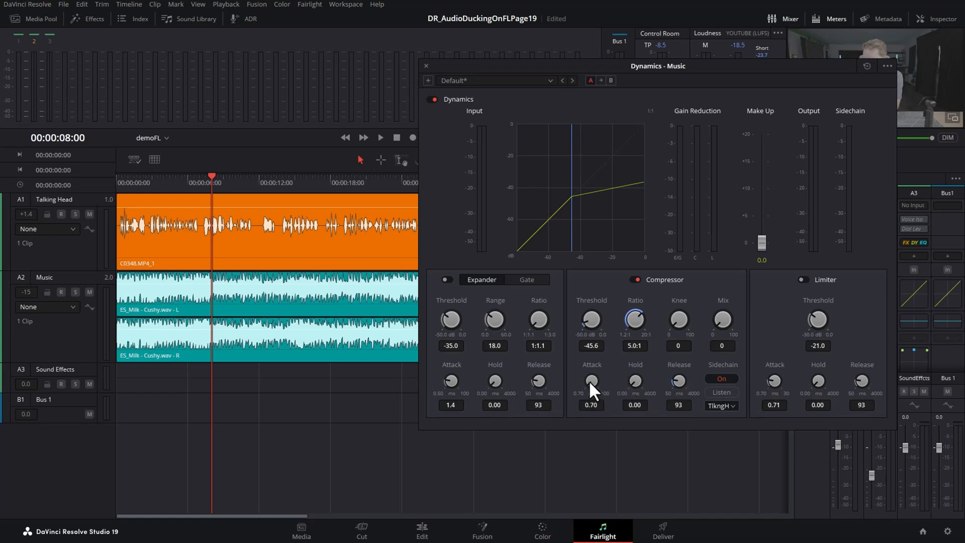
mouse_move(607, 373)
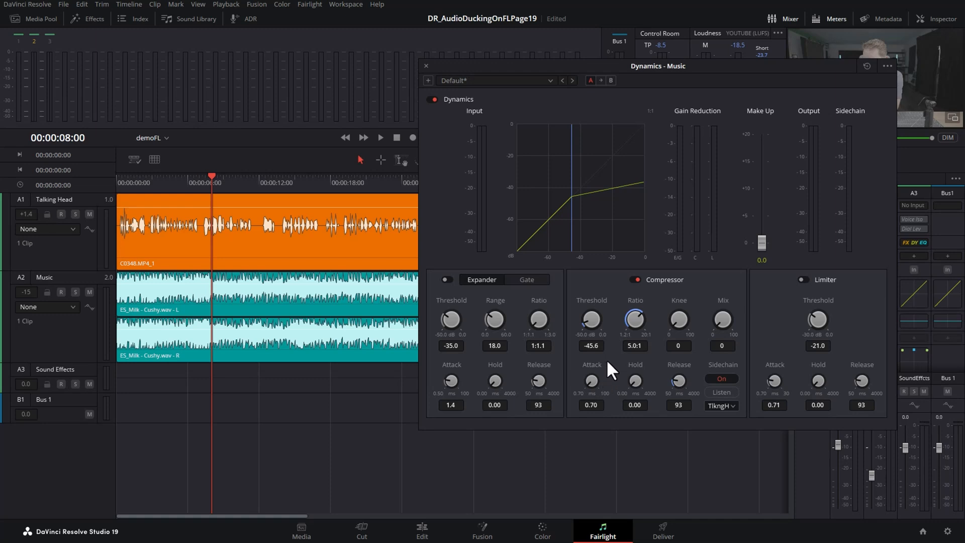
mouse_move(569, 389)
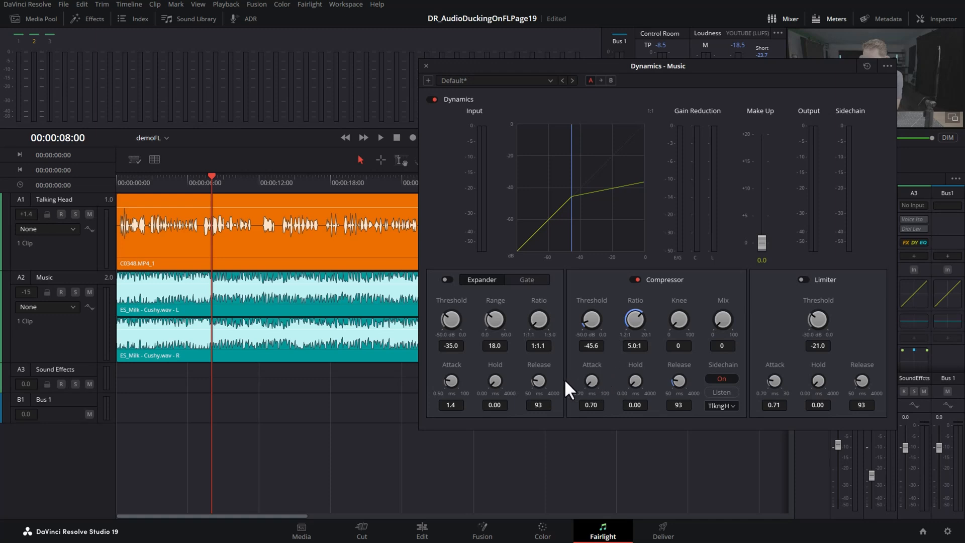
mouse_move(255, 200)
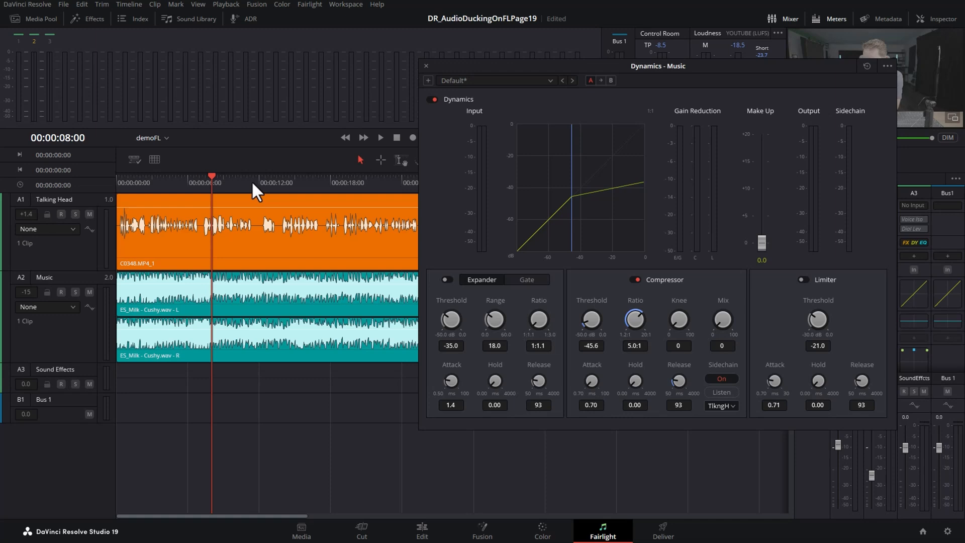
Audition the 0.70 ms attack by playing from around 11 seconds
click(251, 181)
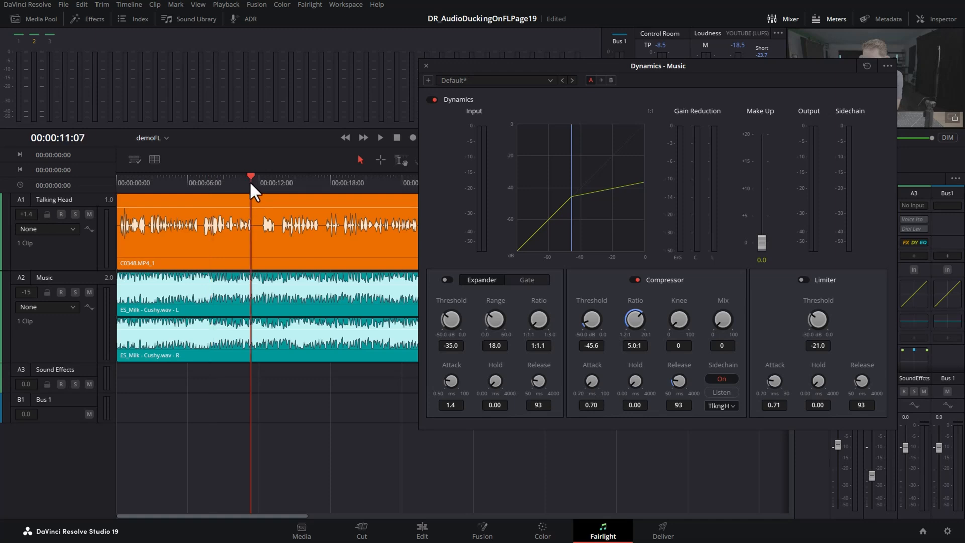
click(380, 137)
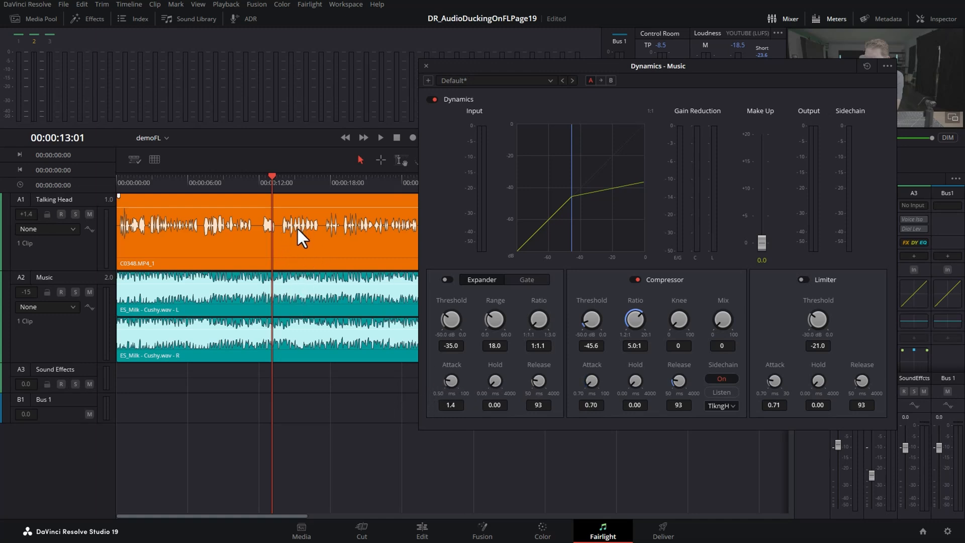
click(380, 138)
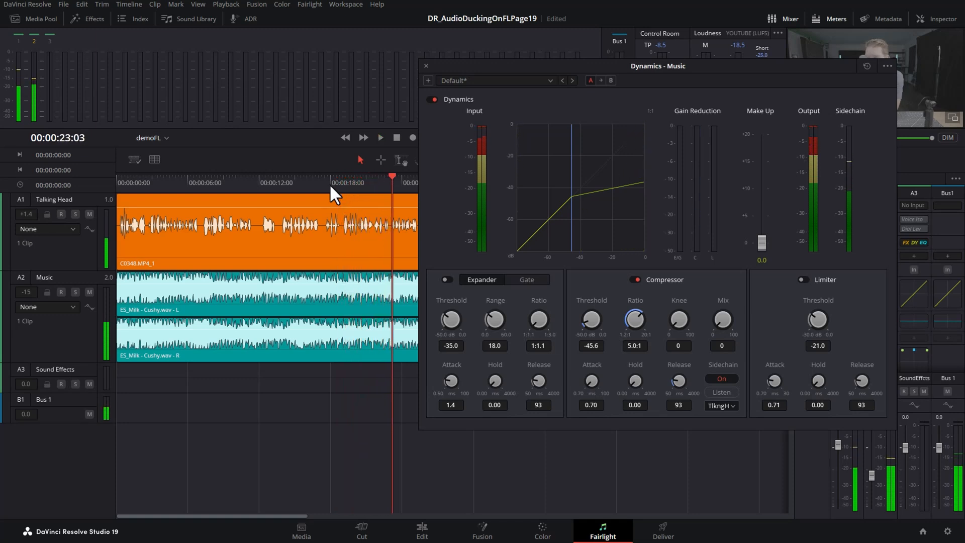
mouse_move(350, 239)
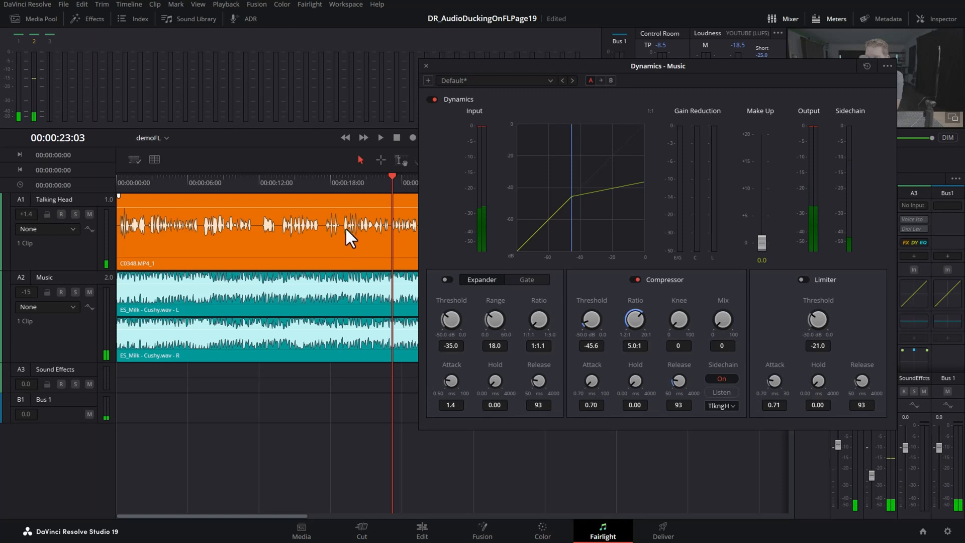
mouse_move(358, 232)
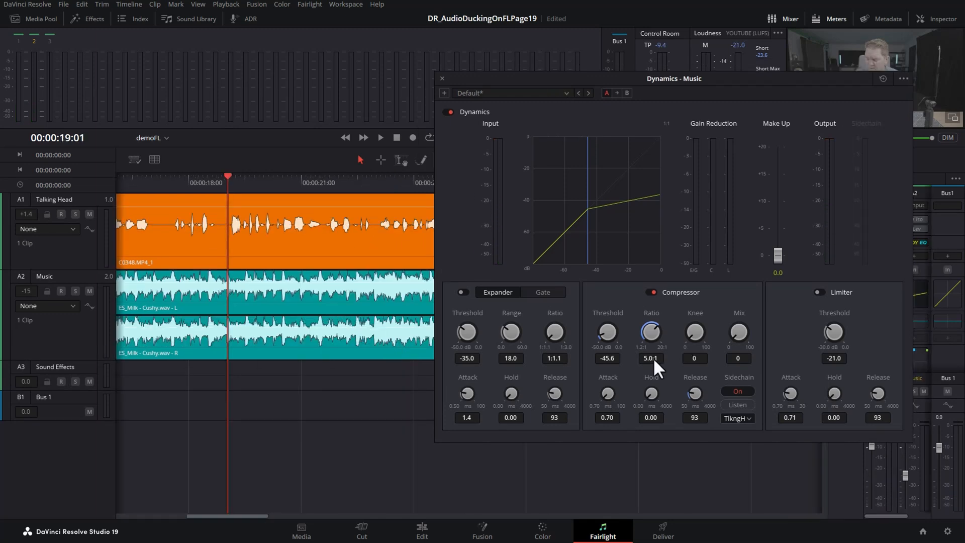
mouse_move(664, 397)
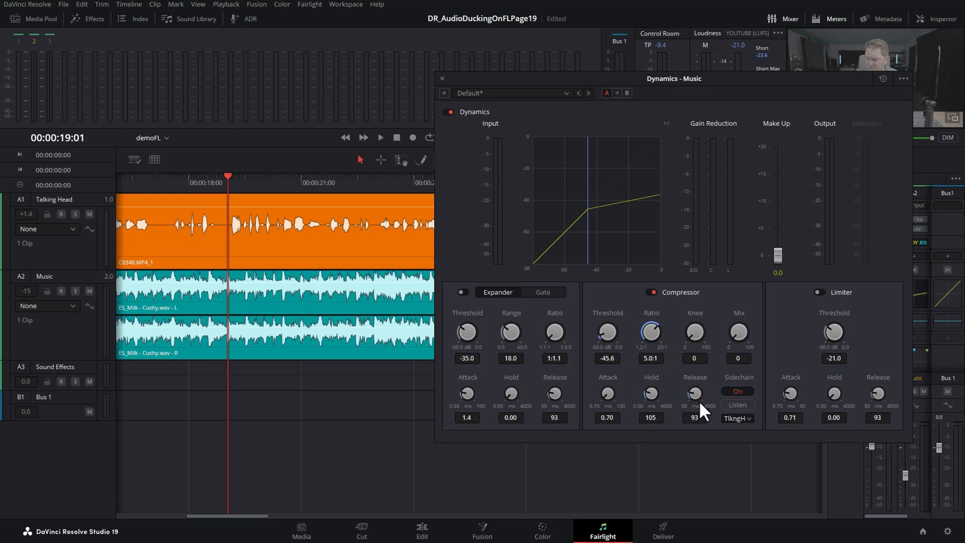
Play back to hear the 140 ms hold on the ducking
click(380, 137)
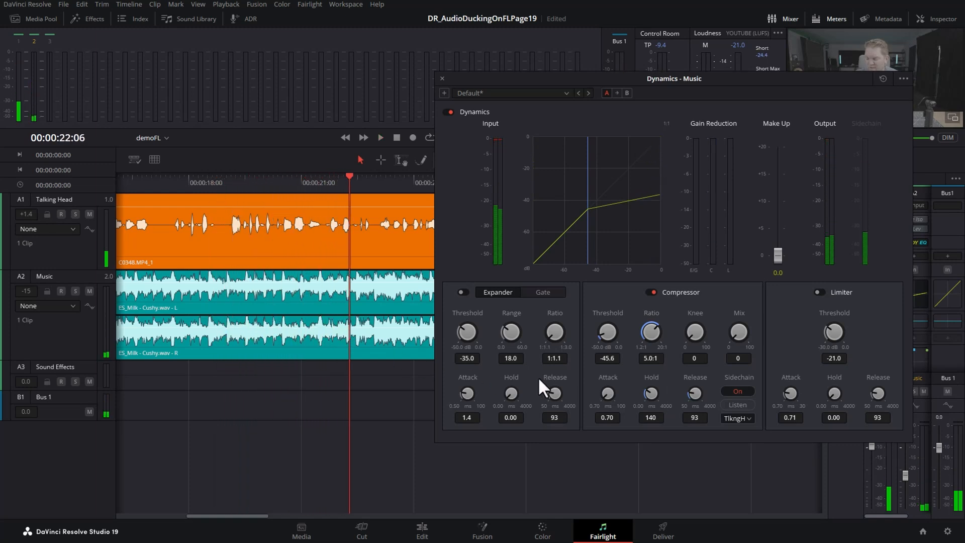
mouse_move(696, 400)
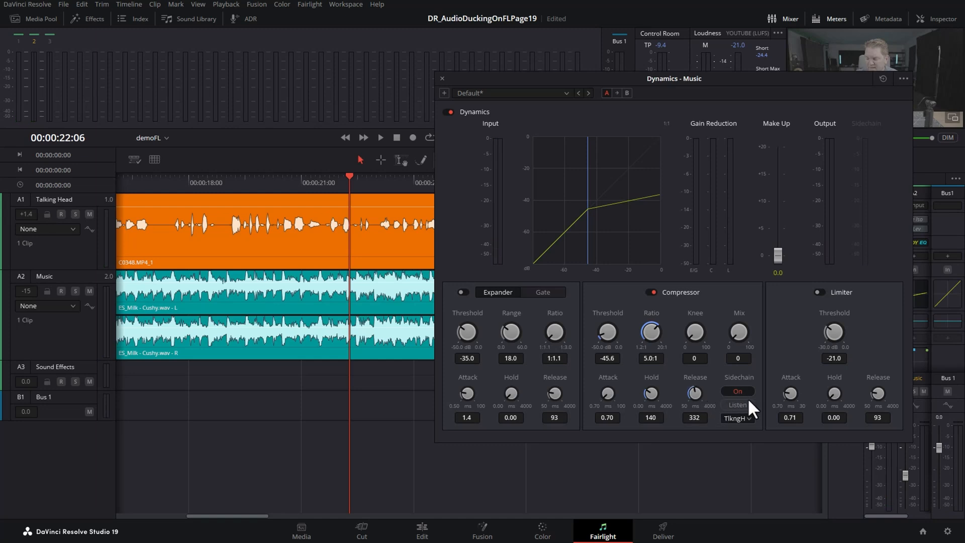
mouse_move(750, 409)
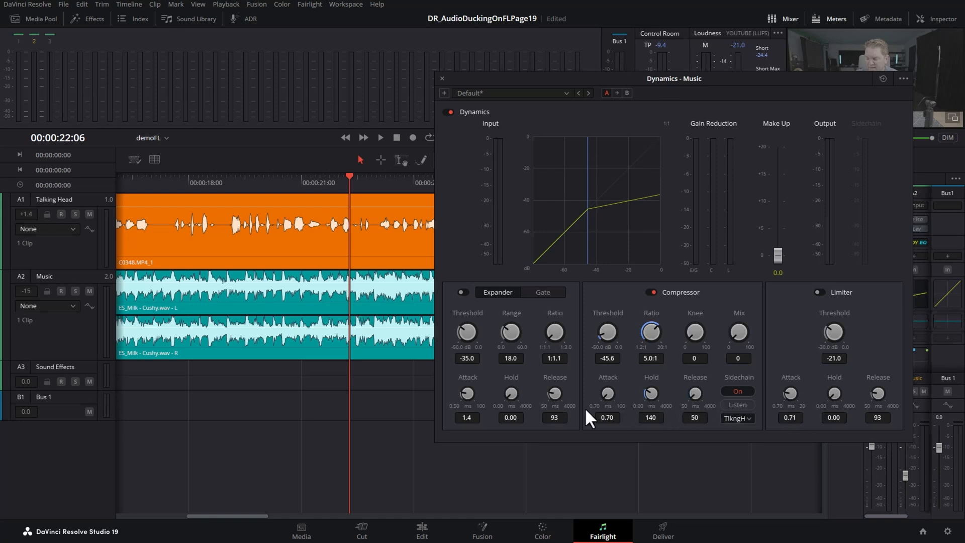
mouse_move(694, 400)
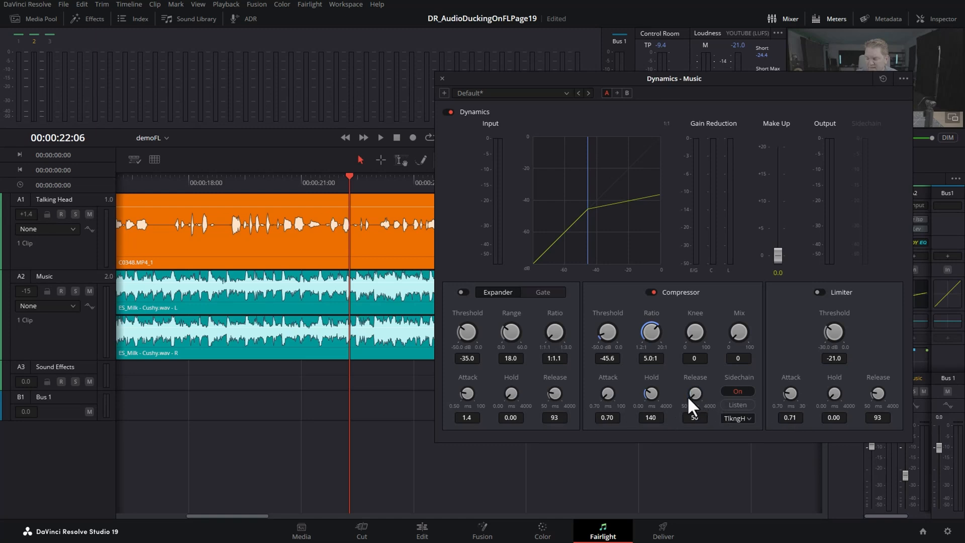
mouse_move(162, 206)
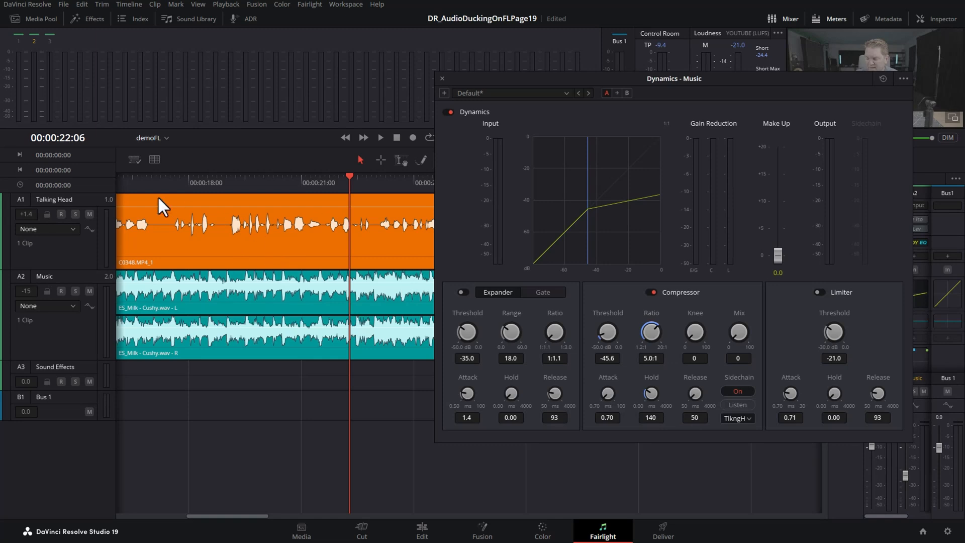
Audition release settings and play from near the start with release at 116 ms
click(380, 138)
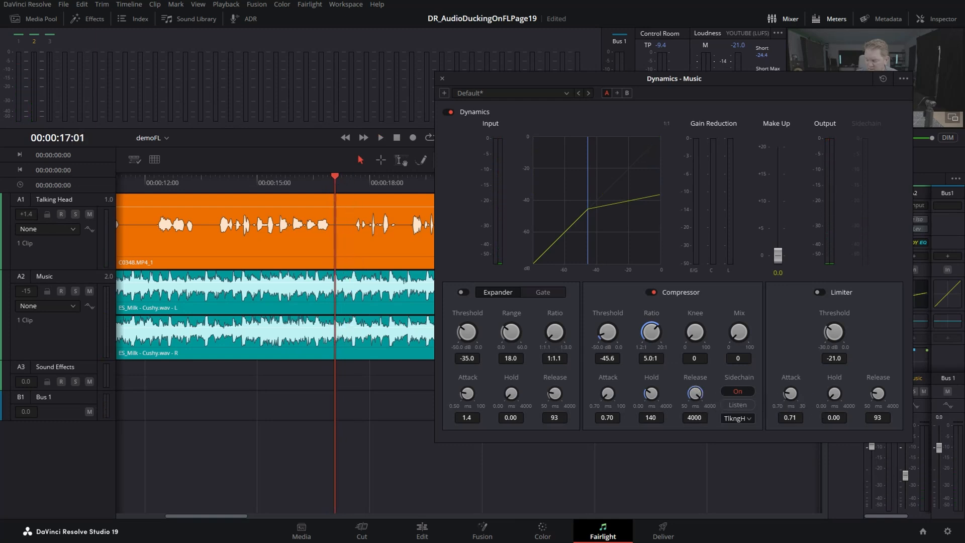
click(380, 138)
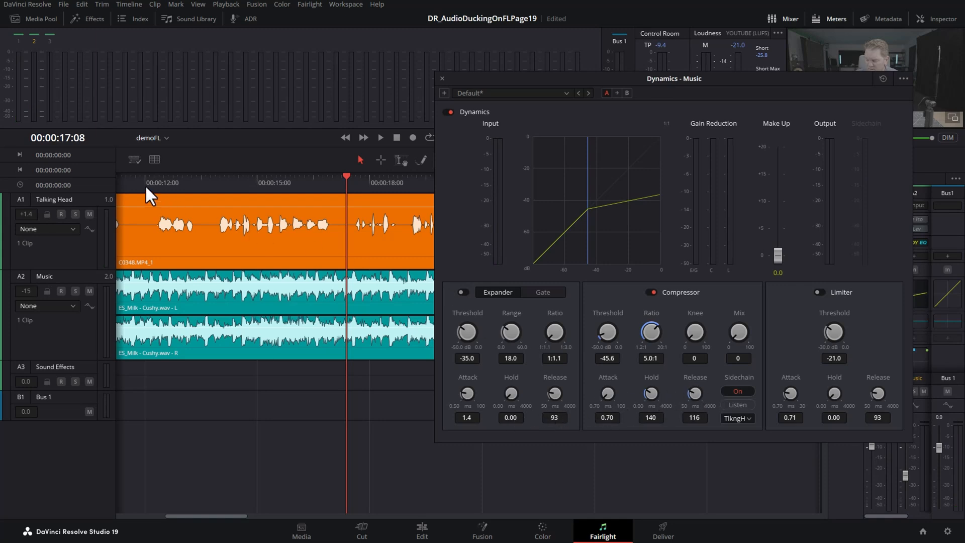
click(380, 137)
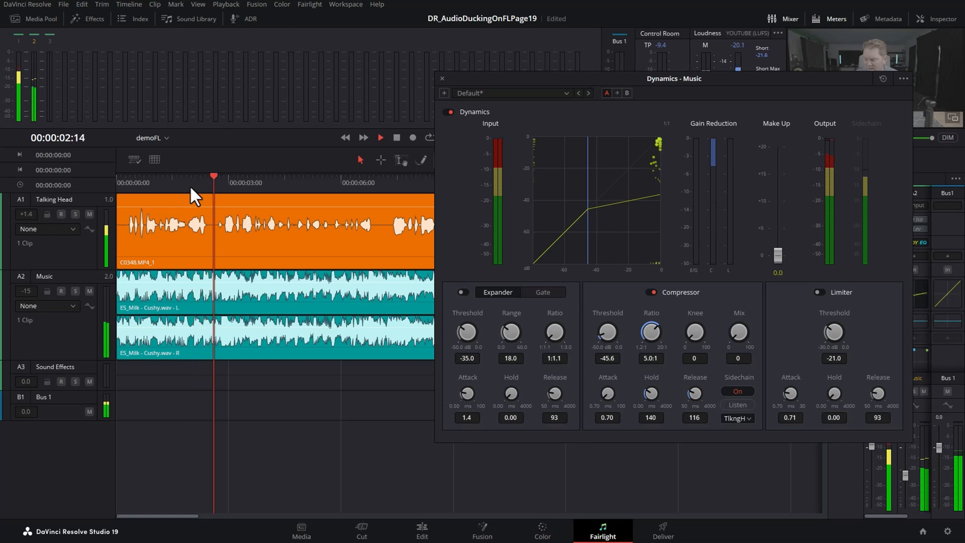